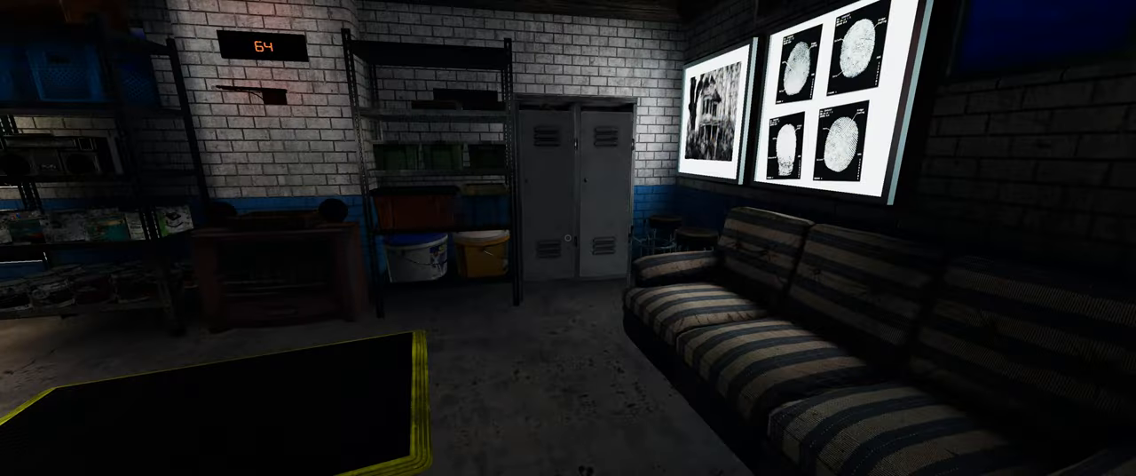
{"action": "mouse_move", "coordinate": [568, 238]}
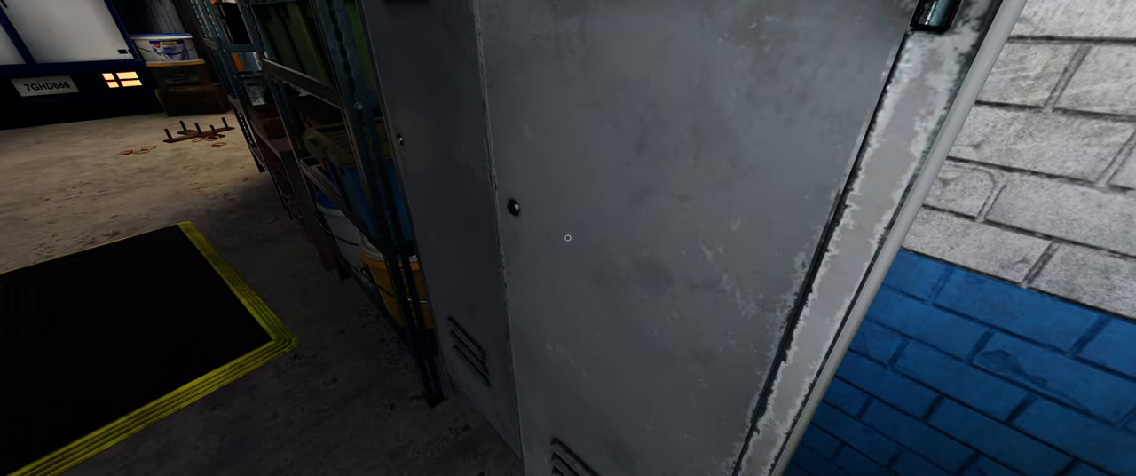
{"action": "mouse_move", "coordinate": [568, 238]}
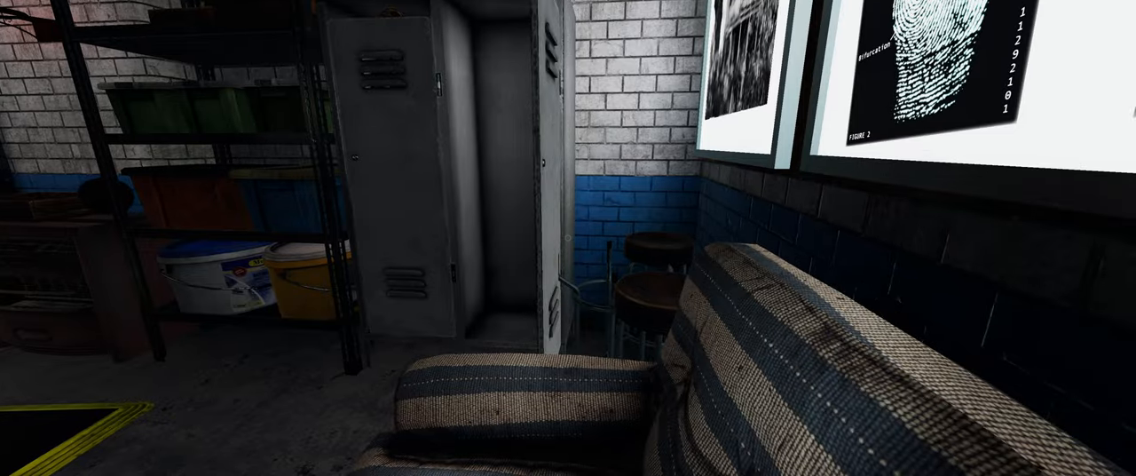
{"action": "mouse_move", "coordinate": [568, 237]}
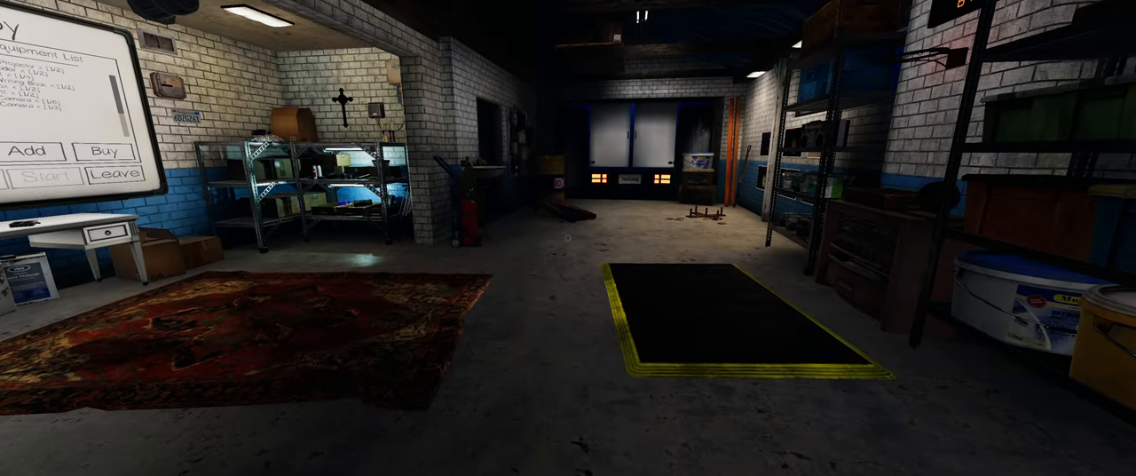
{"action": "mouse_move", "coordinate": [568, 238]}
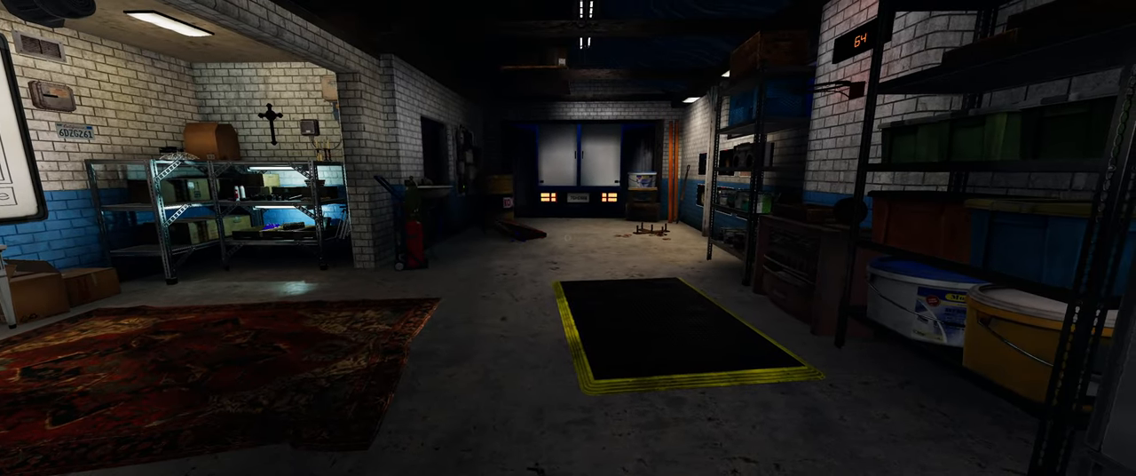